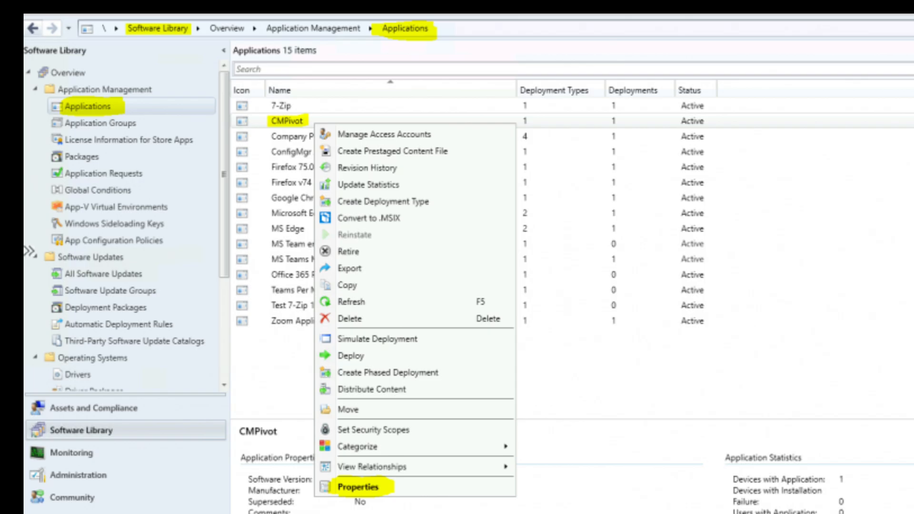
- Open the CMPivot application's Properties from its right-click menu
click(358, 488)
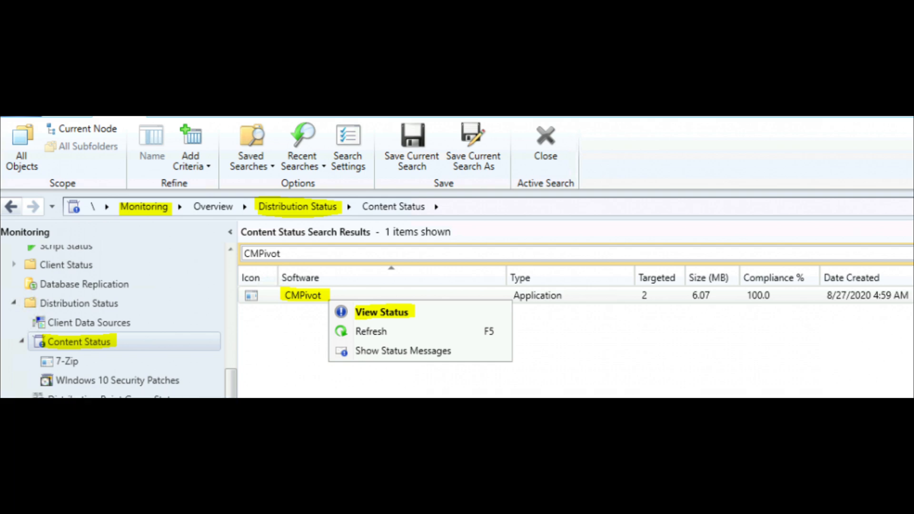
- Remove CMPivot content (package MEM00023) from the MEMCMSECONDARY distribution point
click(382, 312)
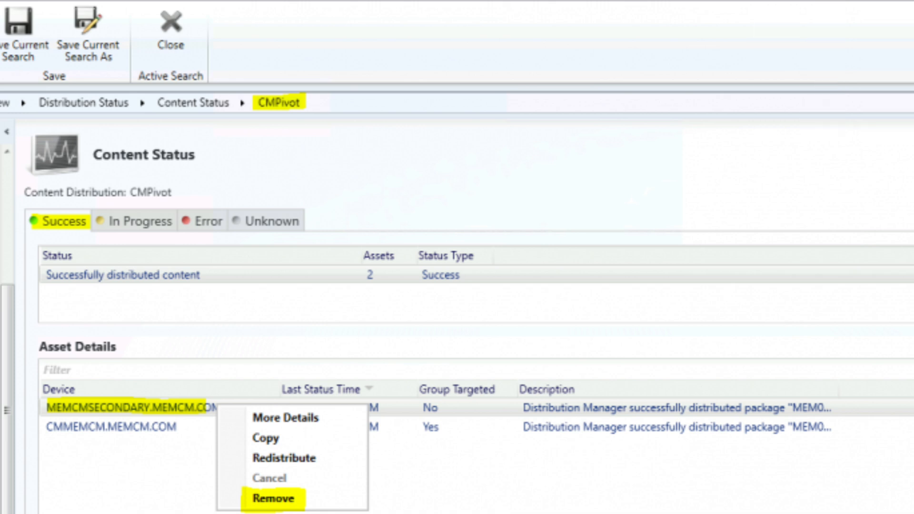
click(276, 498)
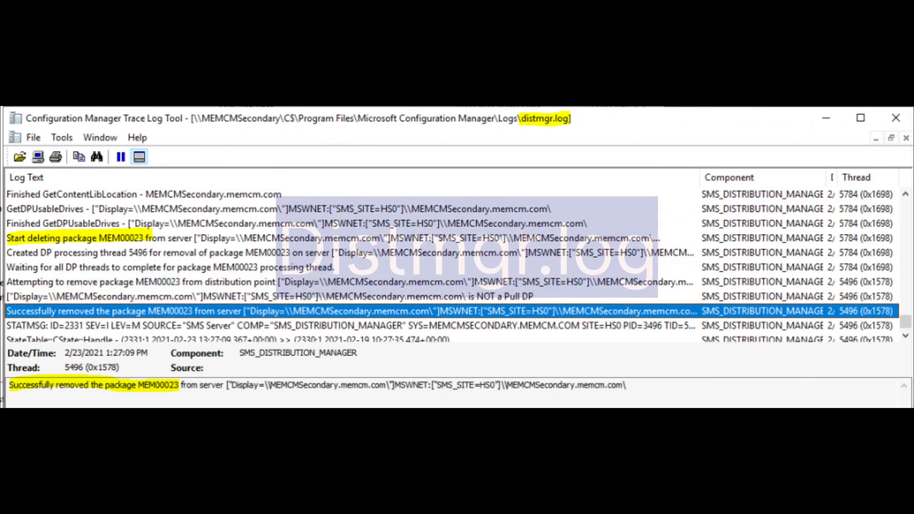